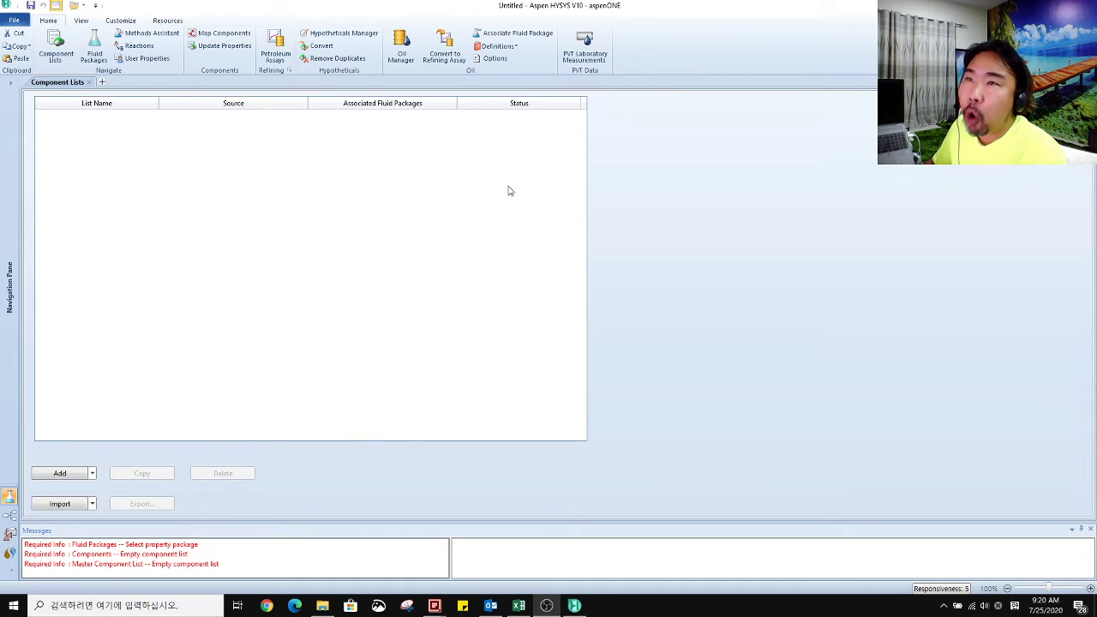
mouse_move(325, 498)
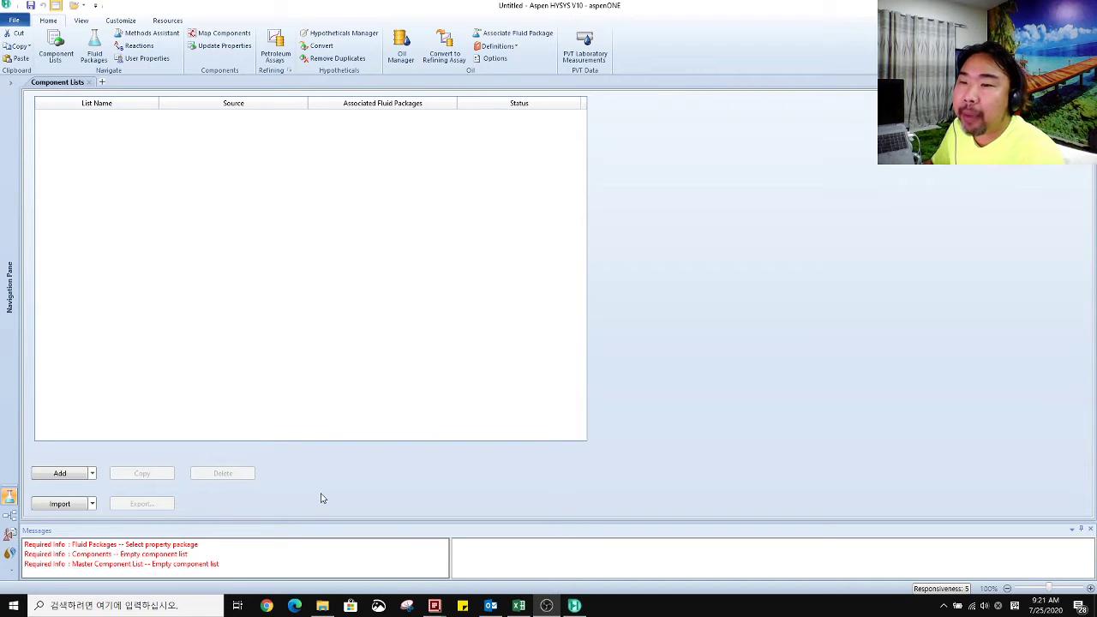
mouse_move(315, 501)
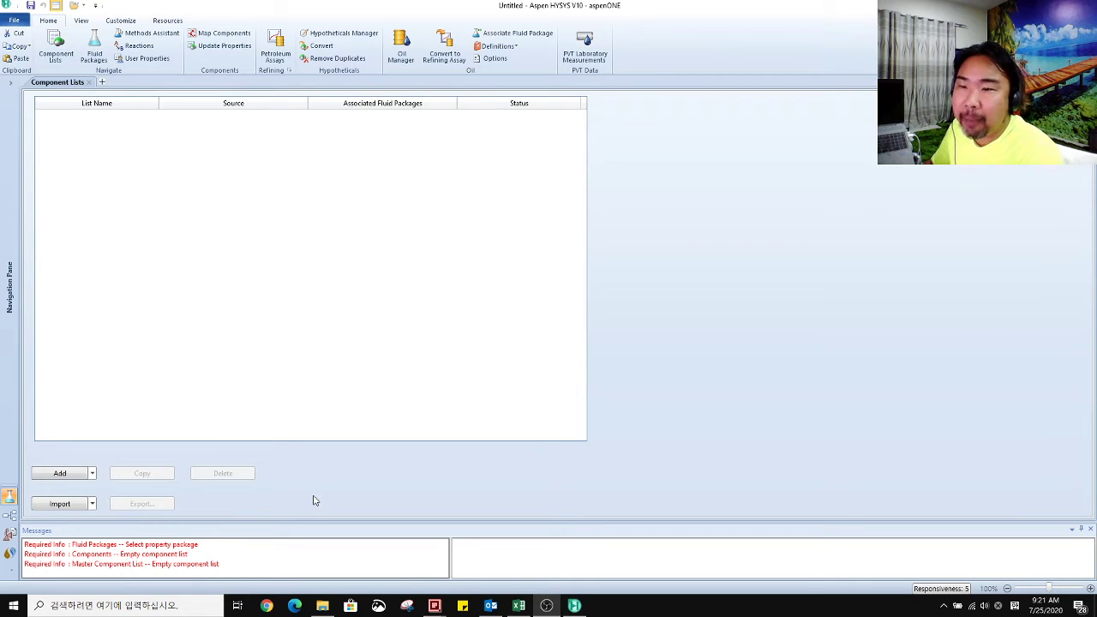
mouse_move(292, 494)
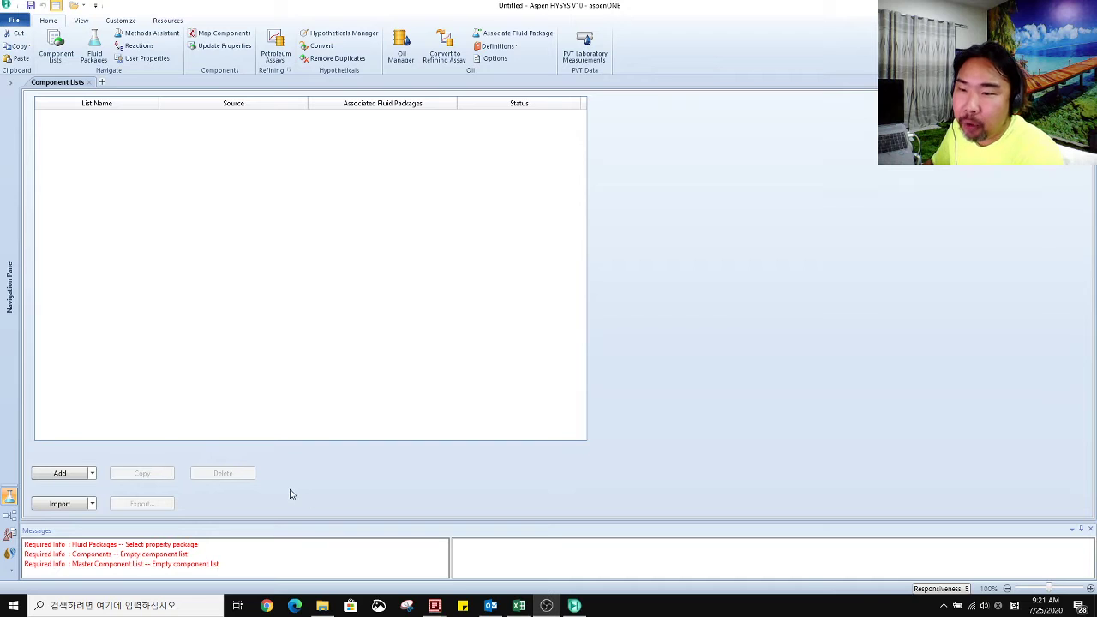
mouse_move(290, 491)
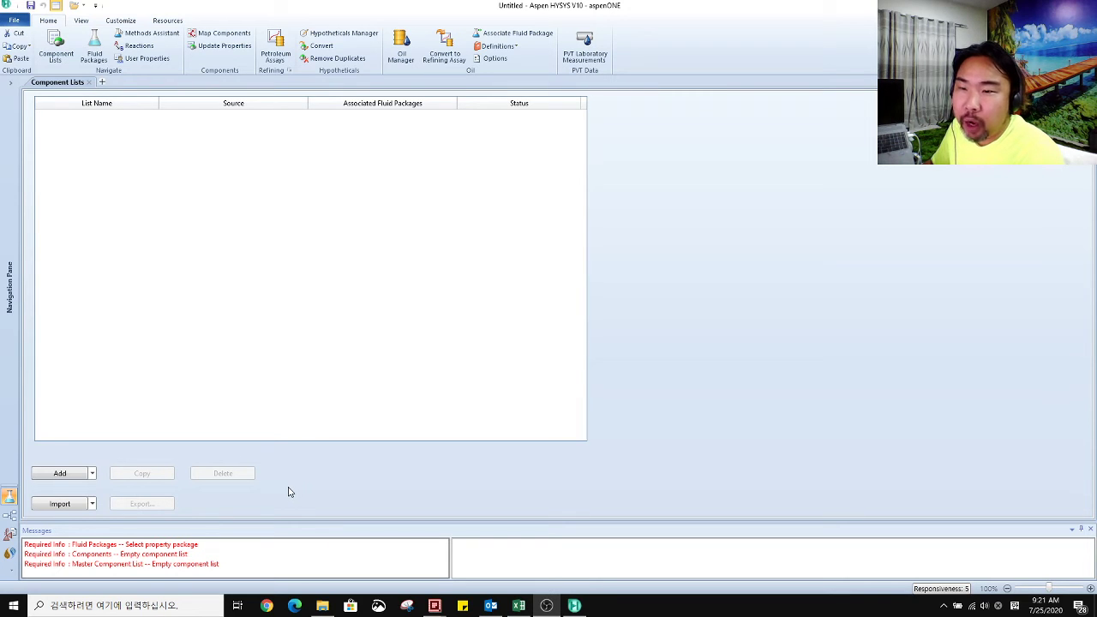
mouse_move(285, 489)
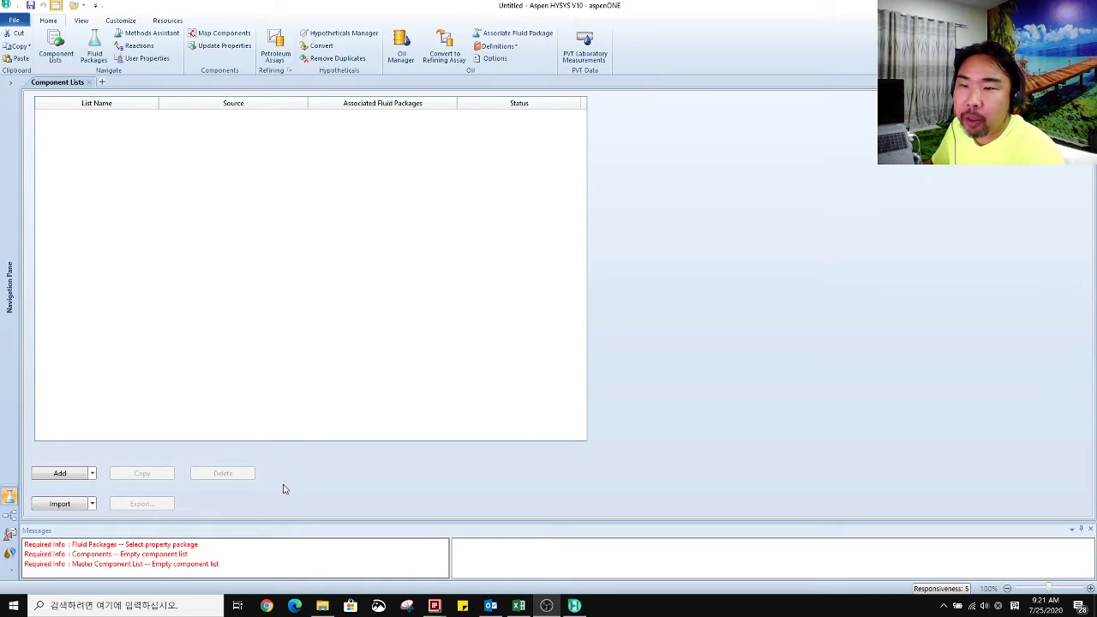
mouse_move(259, 486)
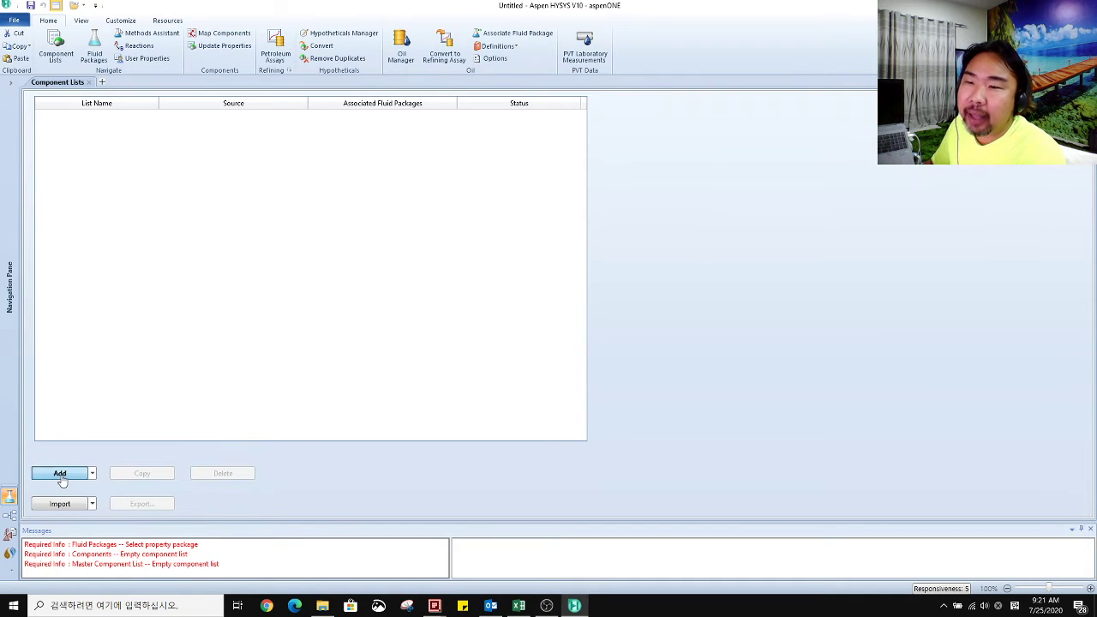
Step: Create Component List - 1 and add H2O, TEGlycol, Benzene and Toluene from the databank
click(58, 473)
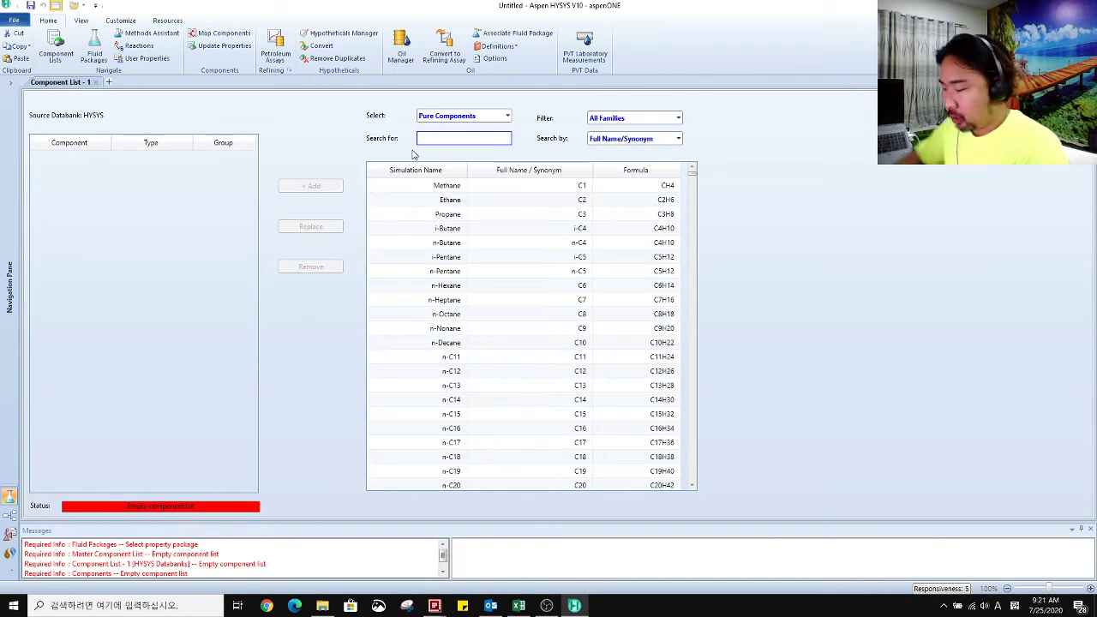
click(310, 186)
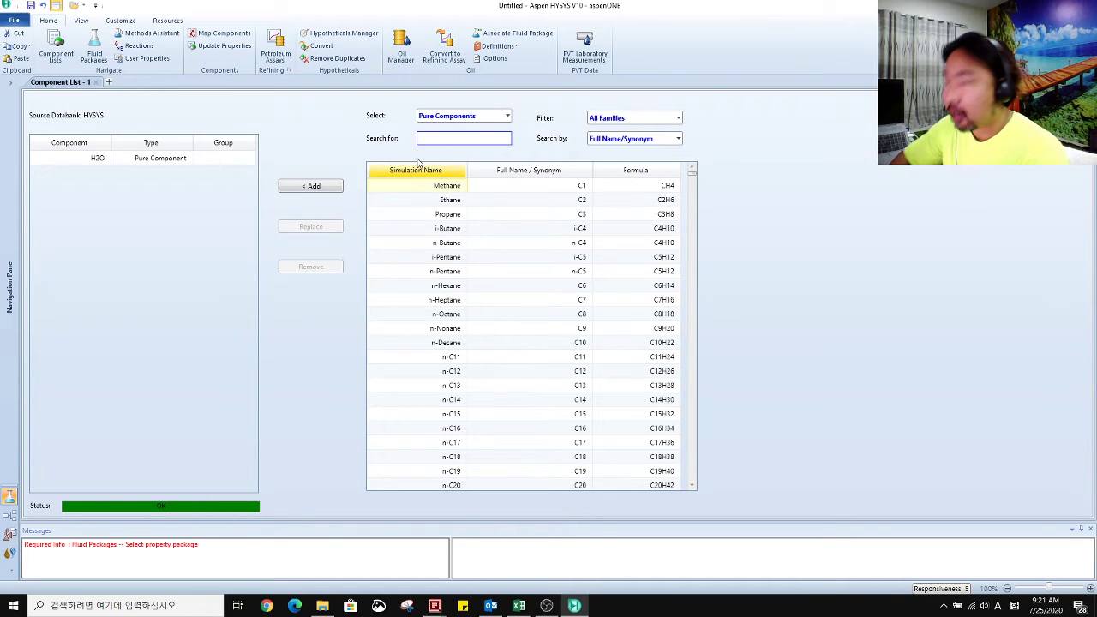
text(teg)
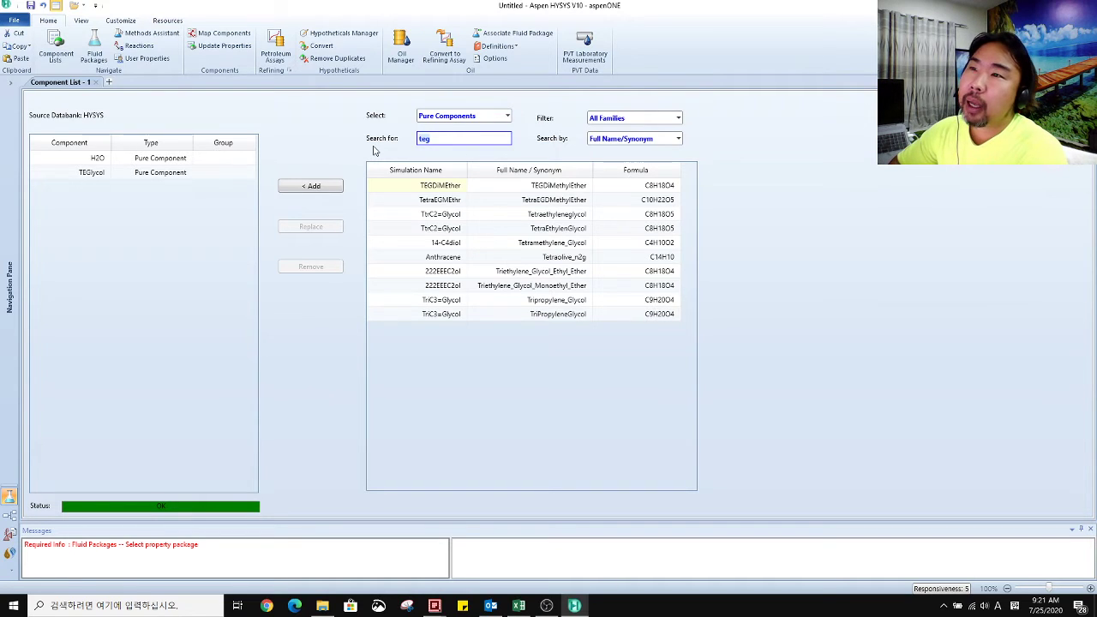
text(benzen)
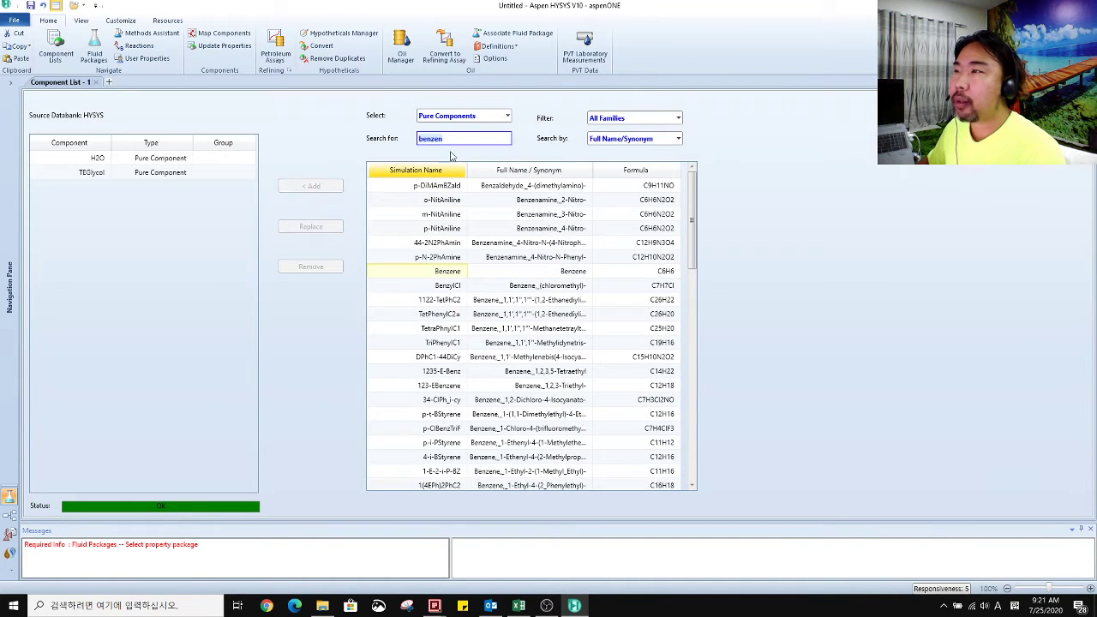
click(311, 186)
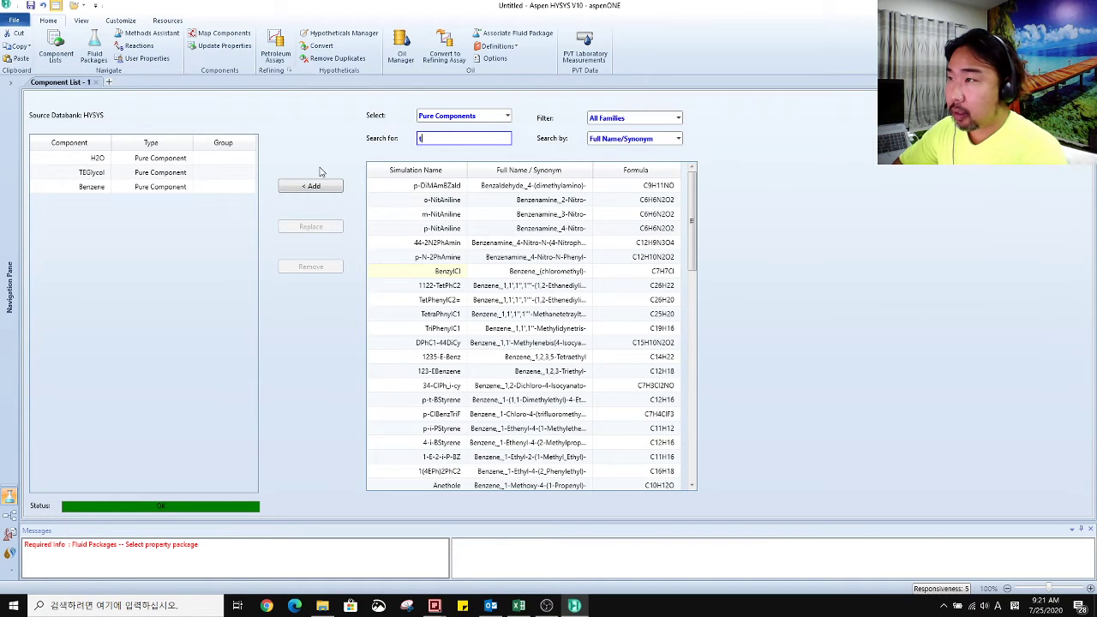
text(tole)
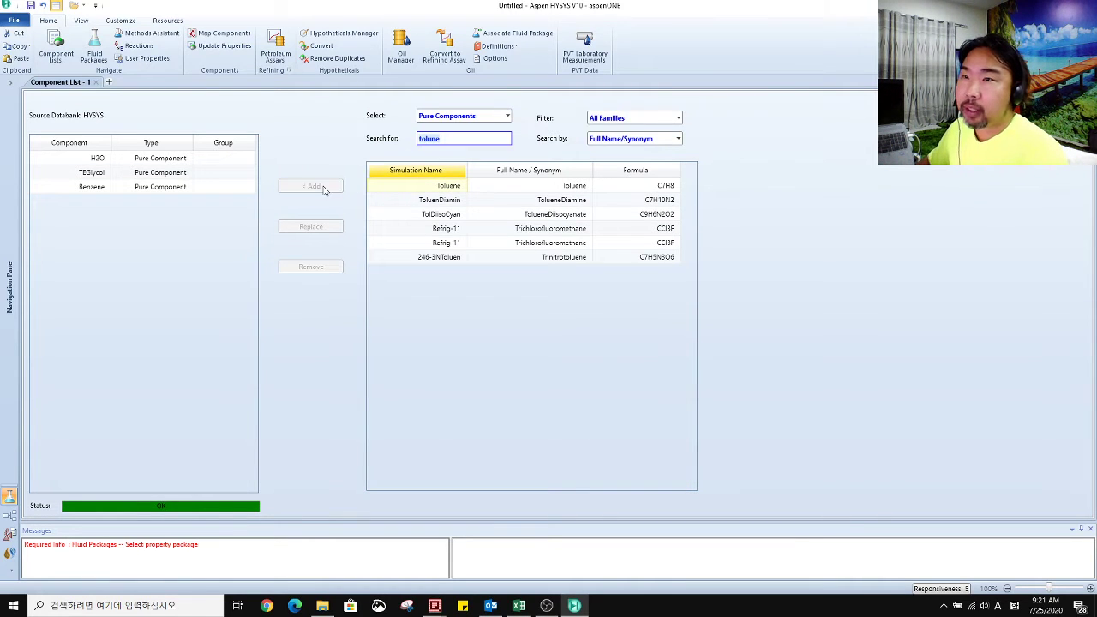
click(310, 186)
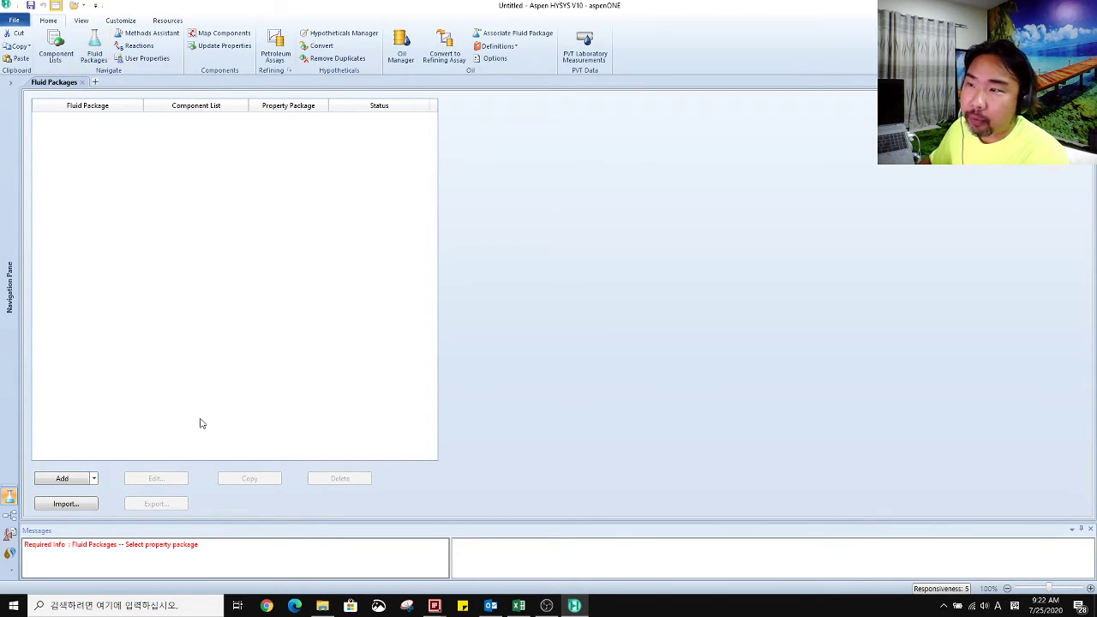
mouse_move(62, 478)
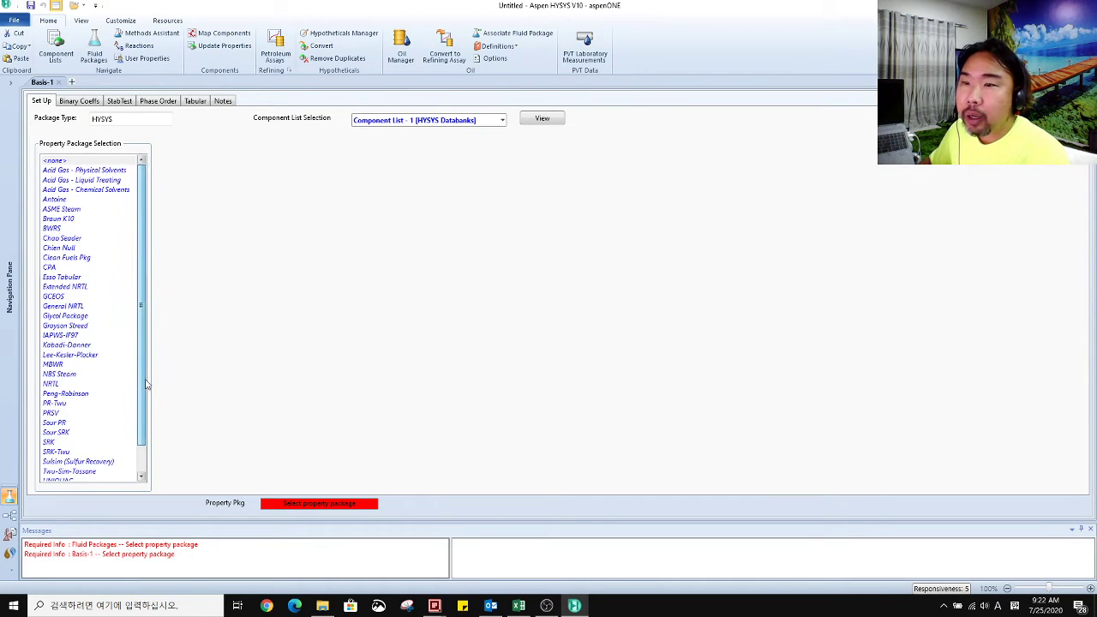
Step: Add a Peng-Robinson fluid package, then enter the simulation environment
click(62, 364)
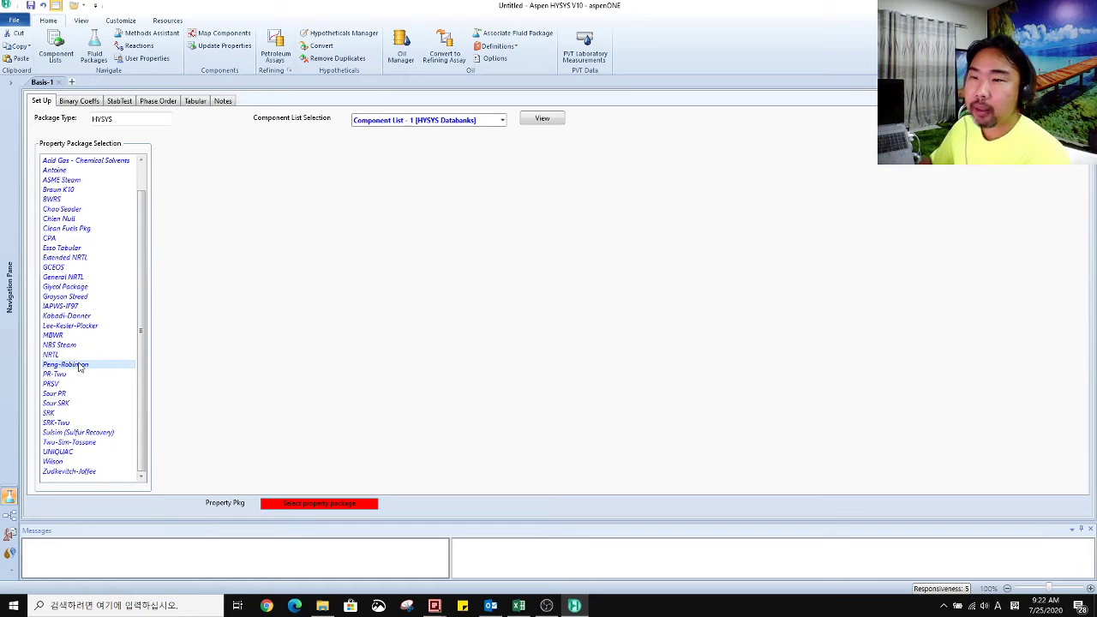
click(64, 365)
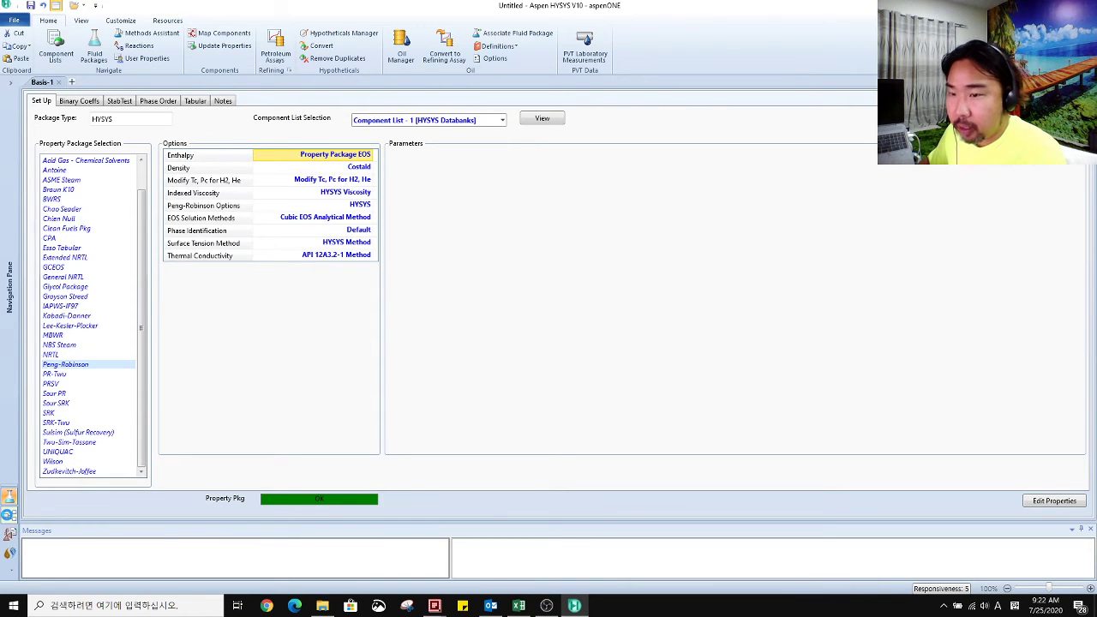
click(319, 499)
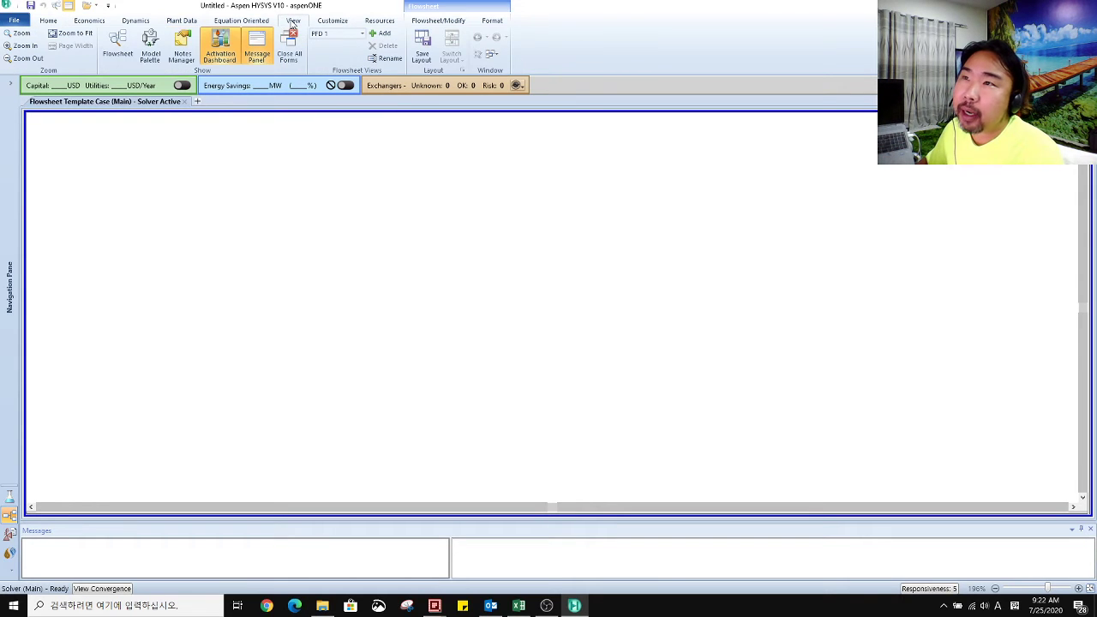
mouse_move(160, 50)
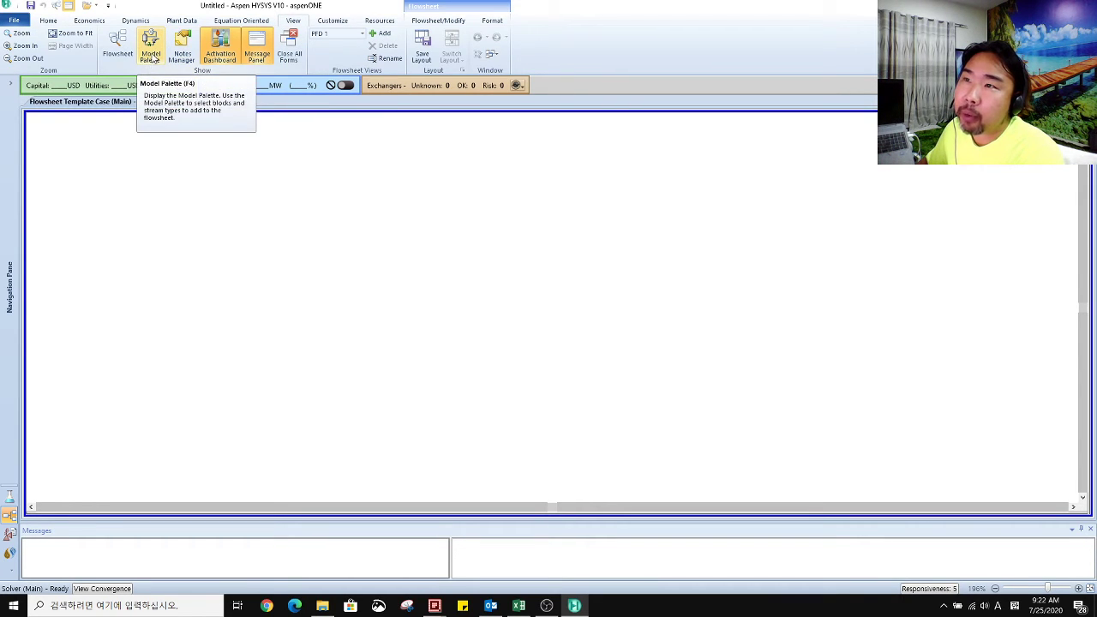
Step: Place Equilibrium Plots utility op-100 from the Model Palette and centre its form
click(151, 45)
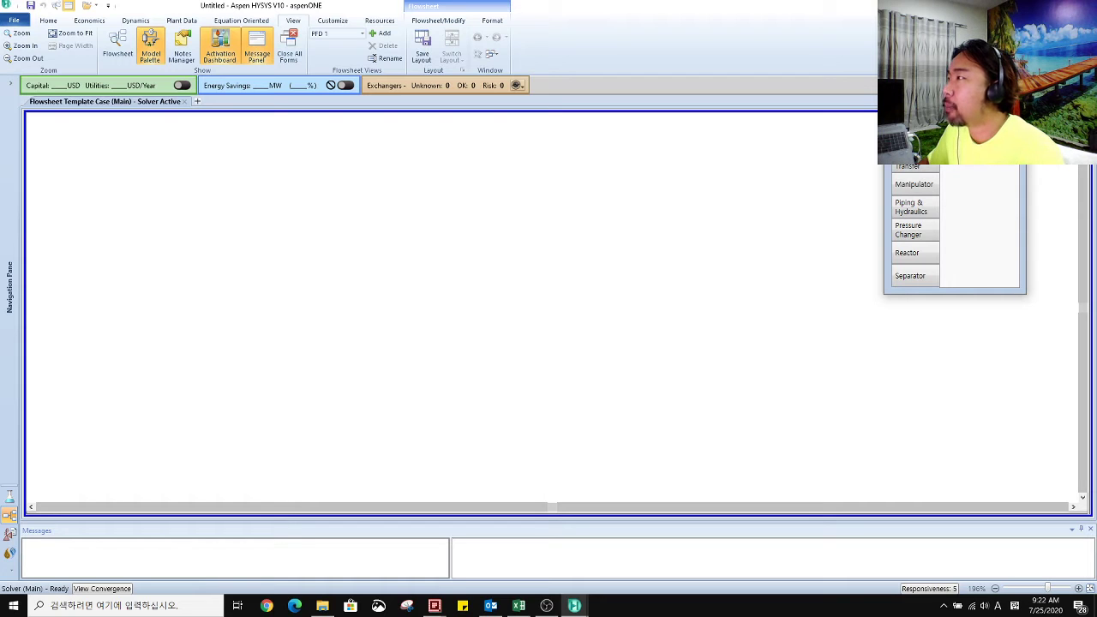
mouse_move(509, 317)
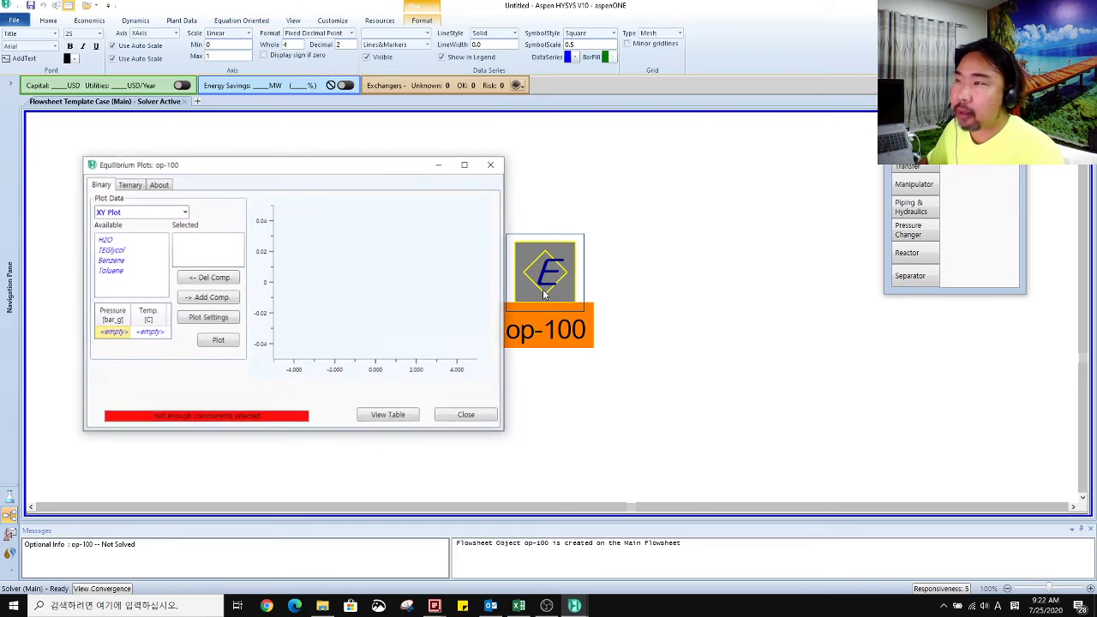
drag(139, 164, 414, 152)
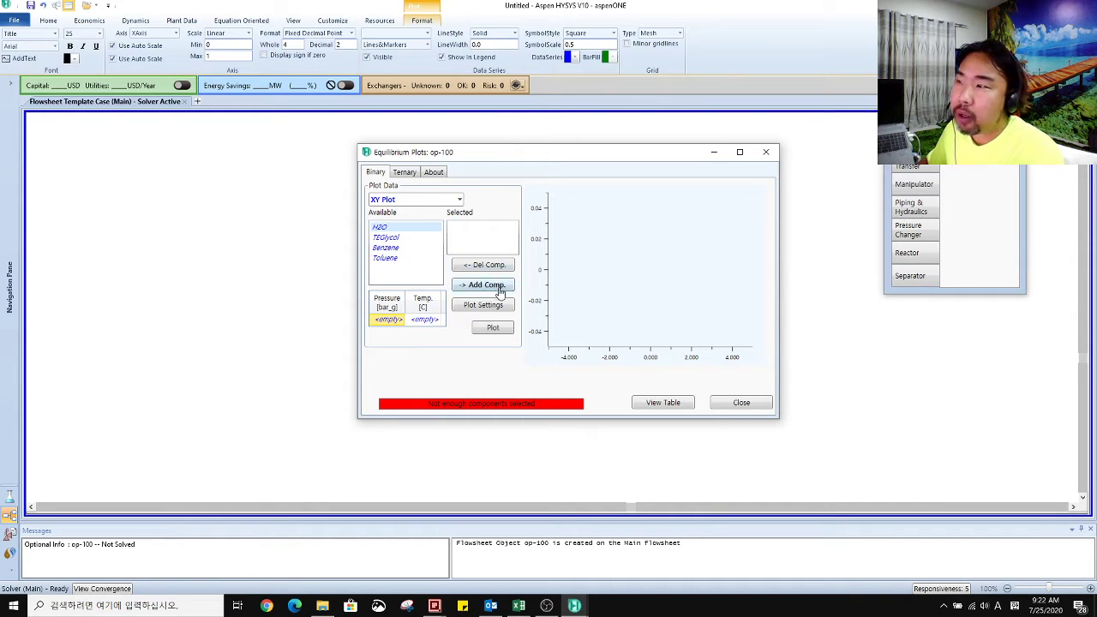
Step: Select H2O and TEGlycol at 0 bar_g and plot their Txy bubble and dew curves
click(483, 284)
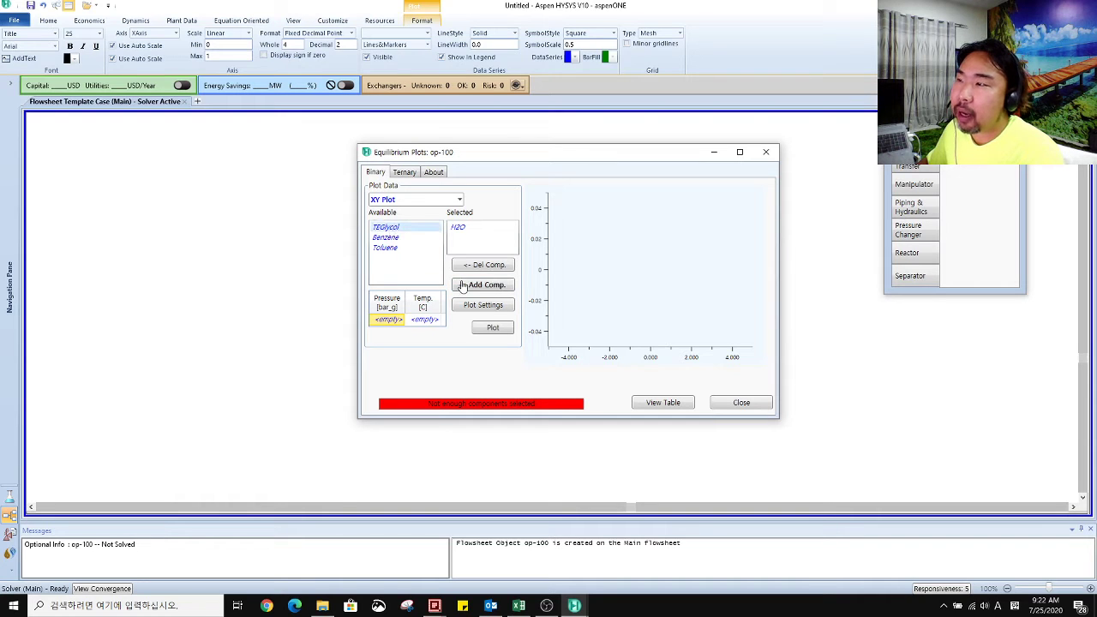
click(484, 284)
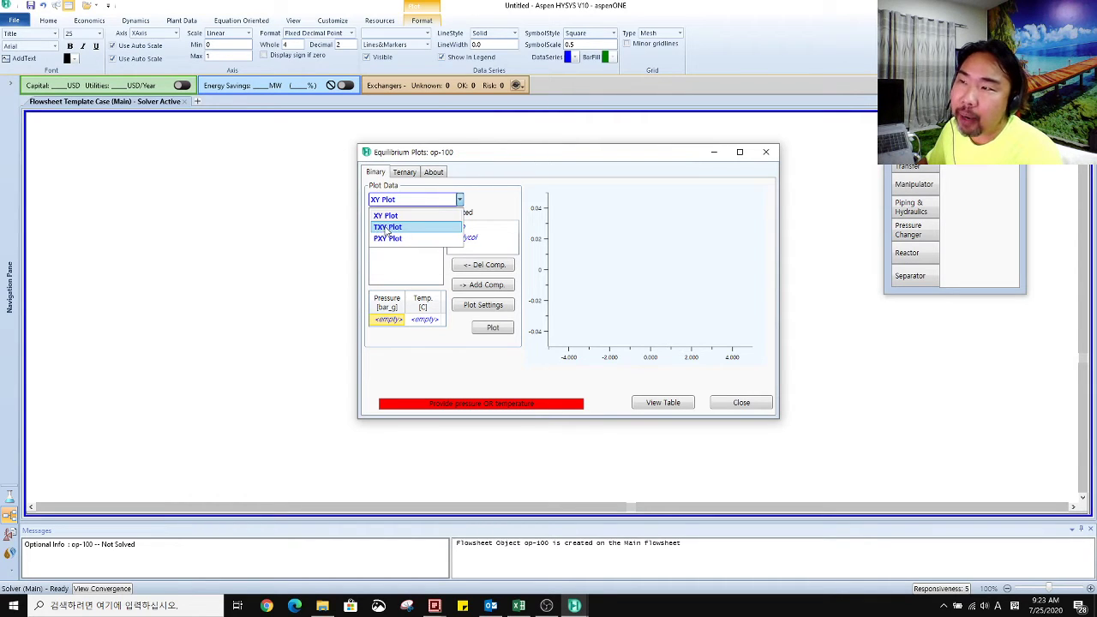
click(387, 227)
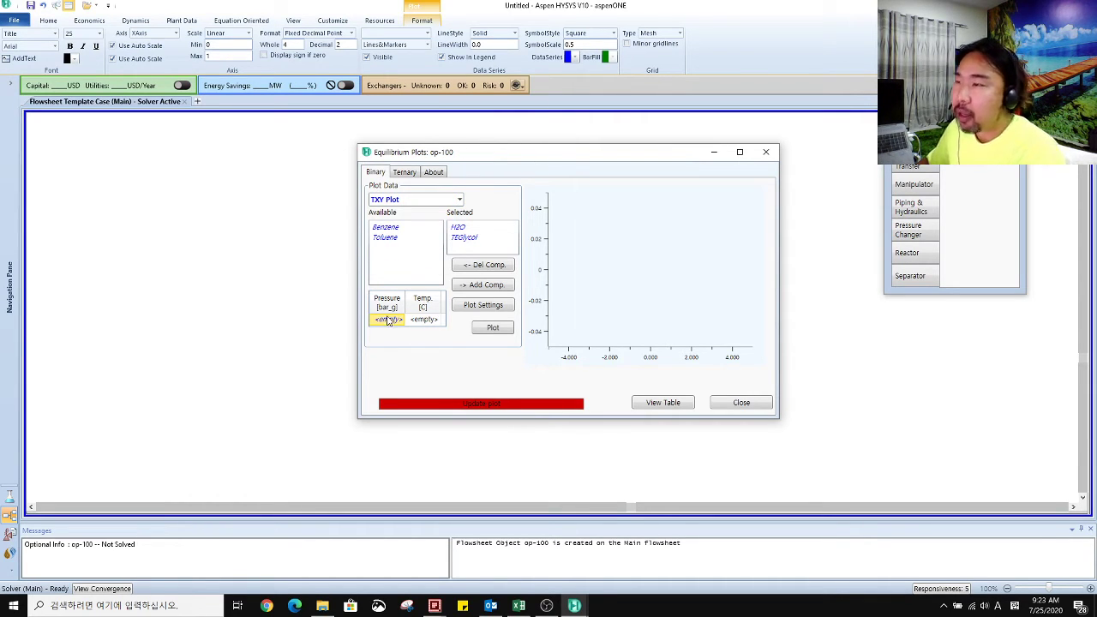
click(386, 320)
text(0)
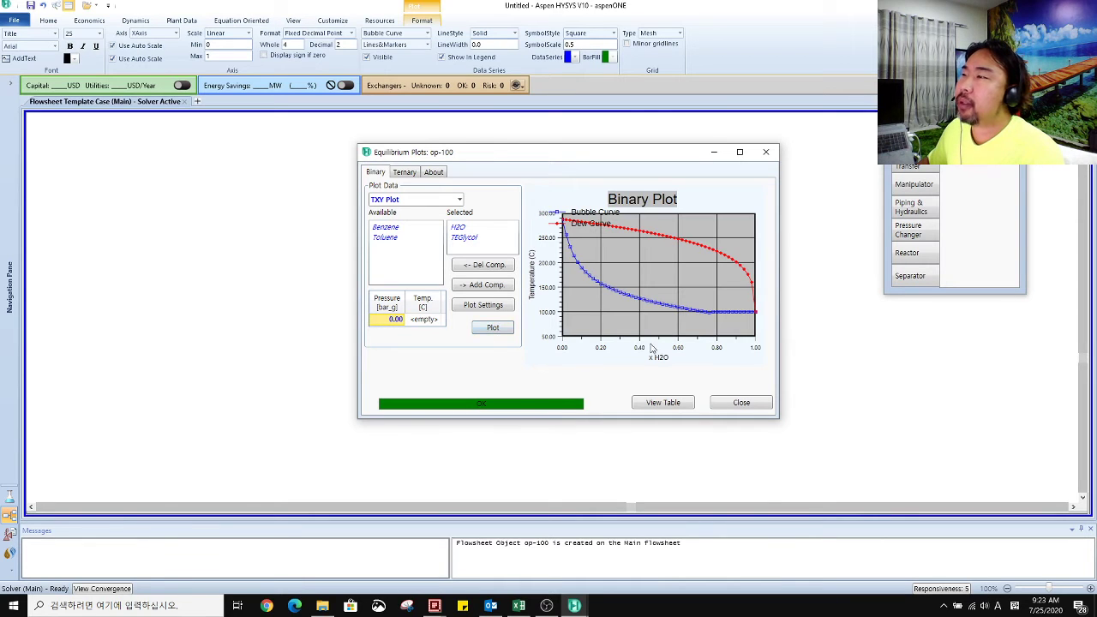
mouse_move(762, 369)
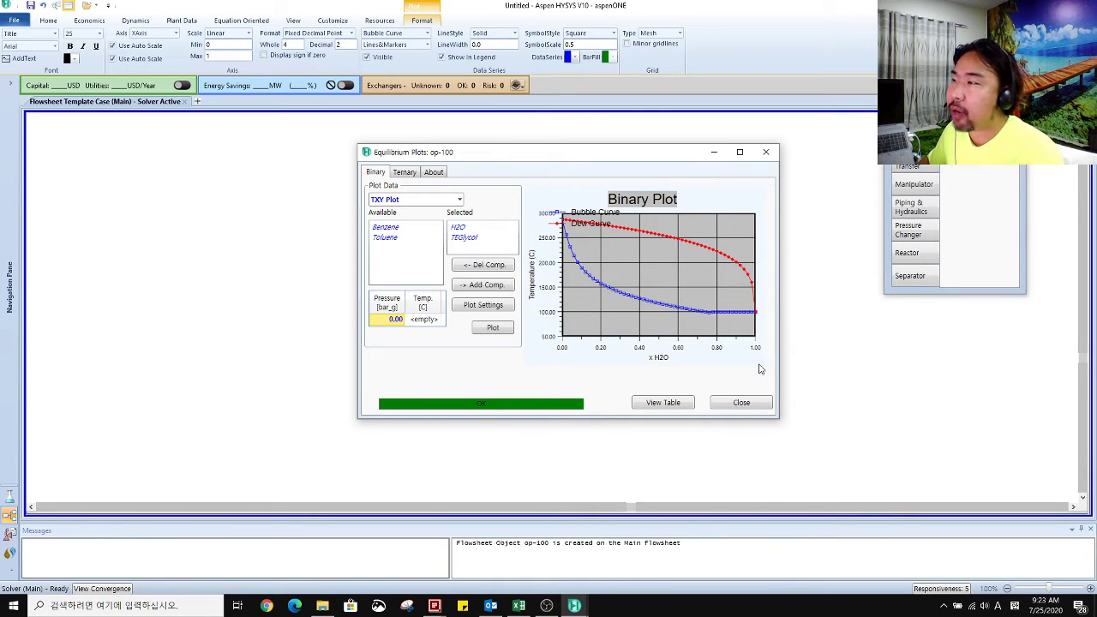
drag(566, 152, 426, 144)
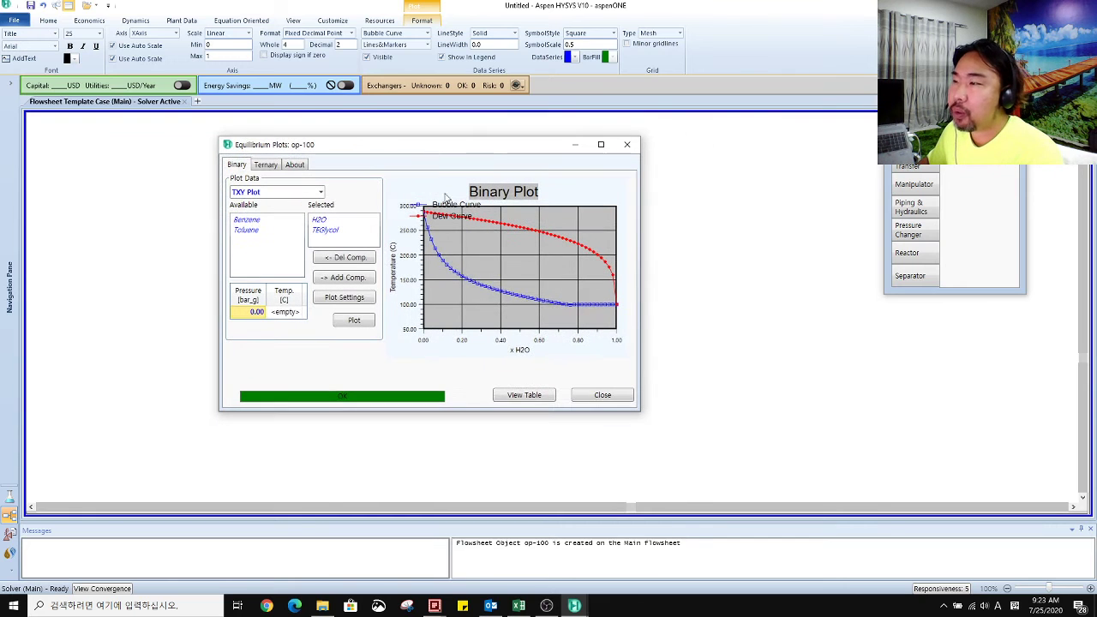
click(524, 395)
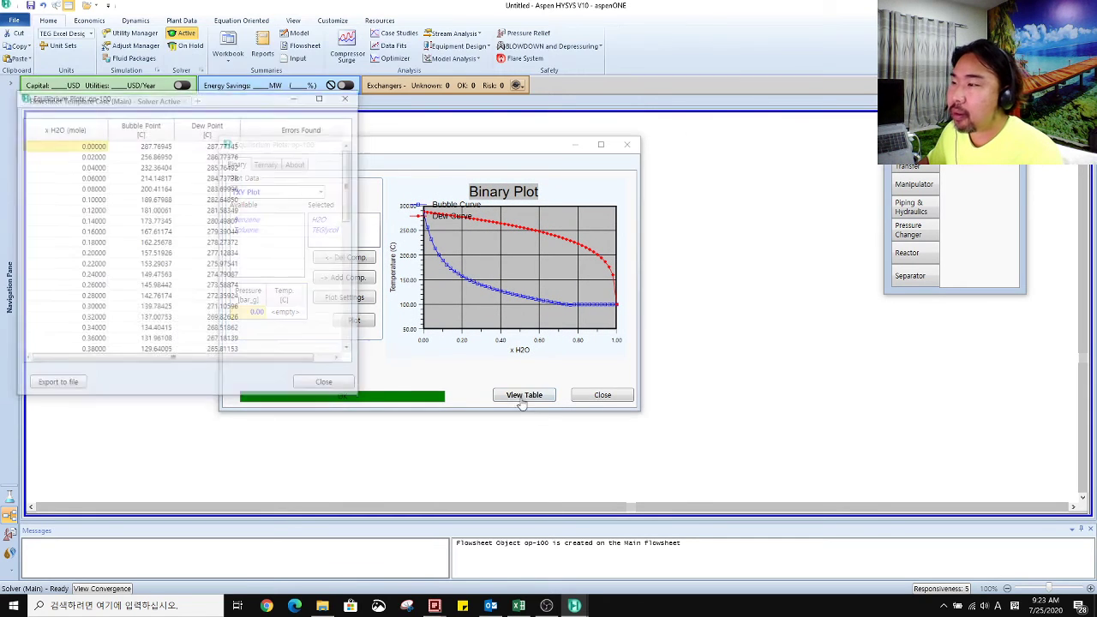
click(524, 394)
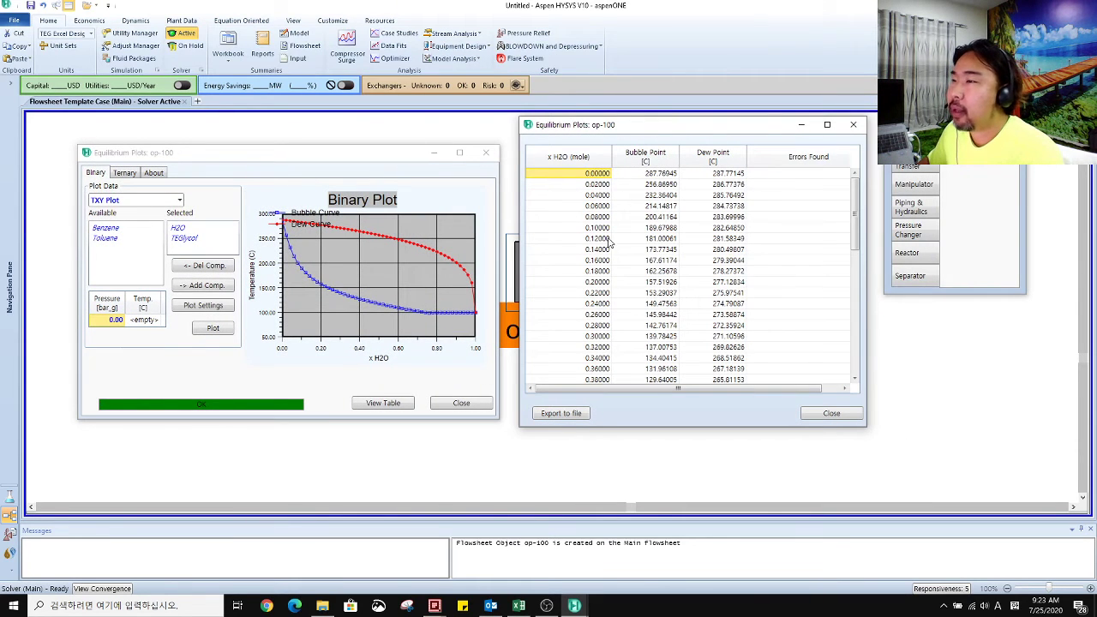
mouse_move(640, 283)
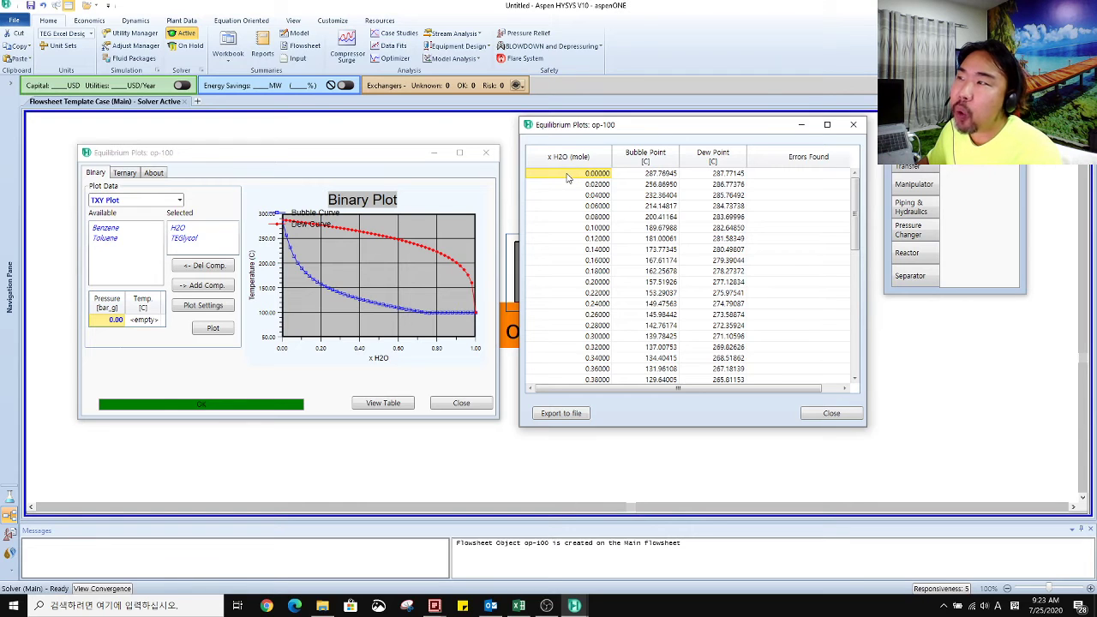
mouse_move(583, 178)
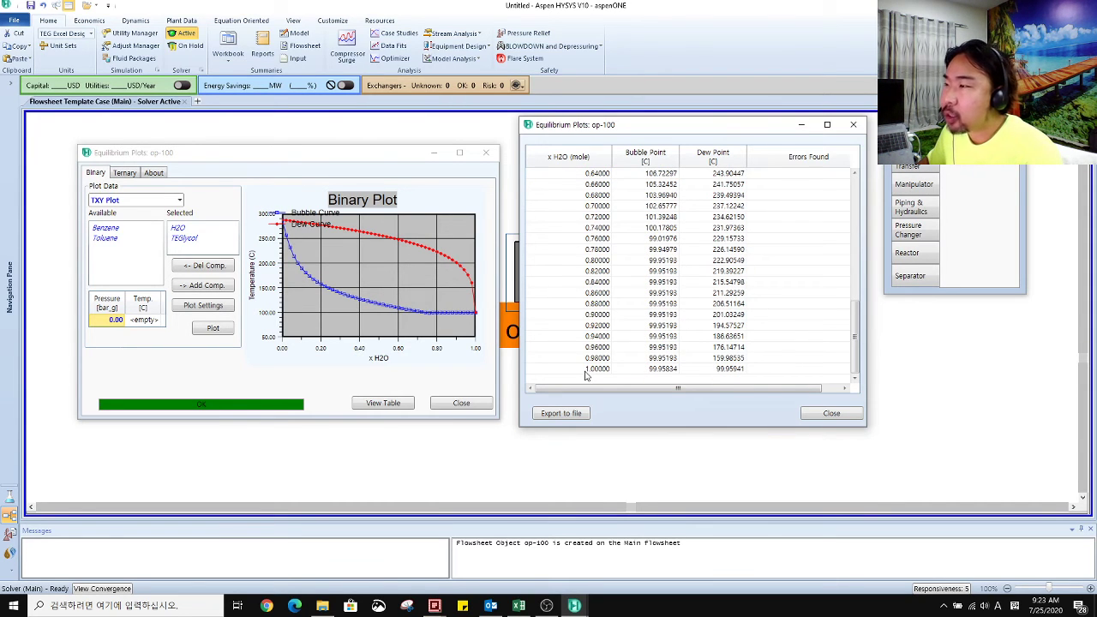
click(596, 369)
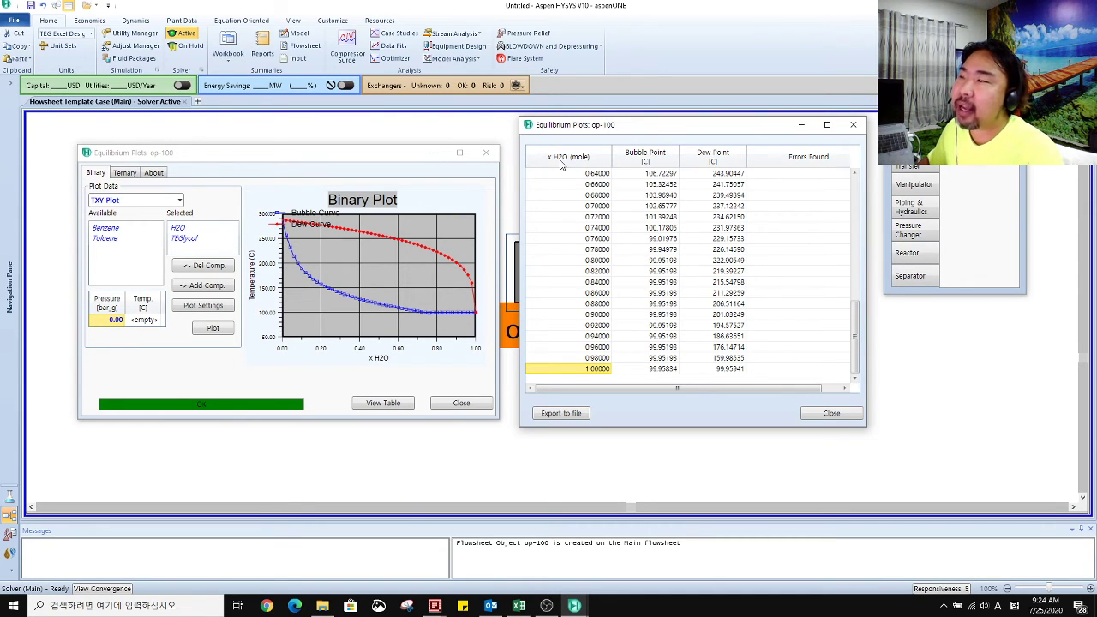
mouse_move(643, 368)
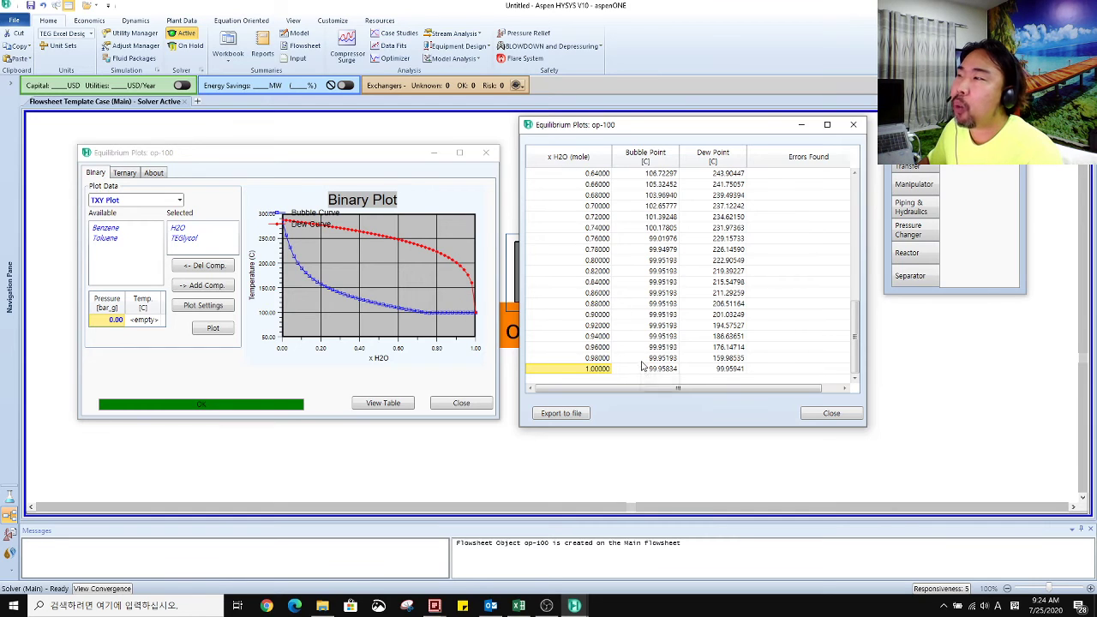
mouse_move(652, 369)
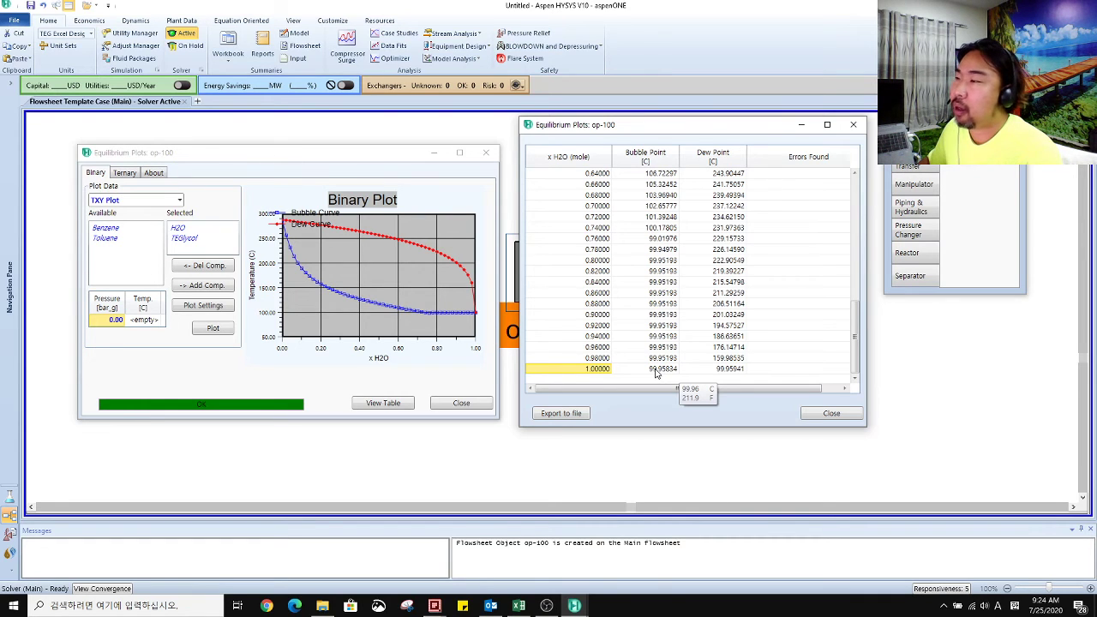
mouse_move(645, 346)
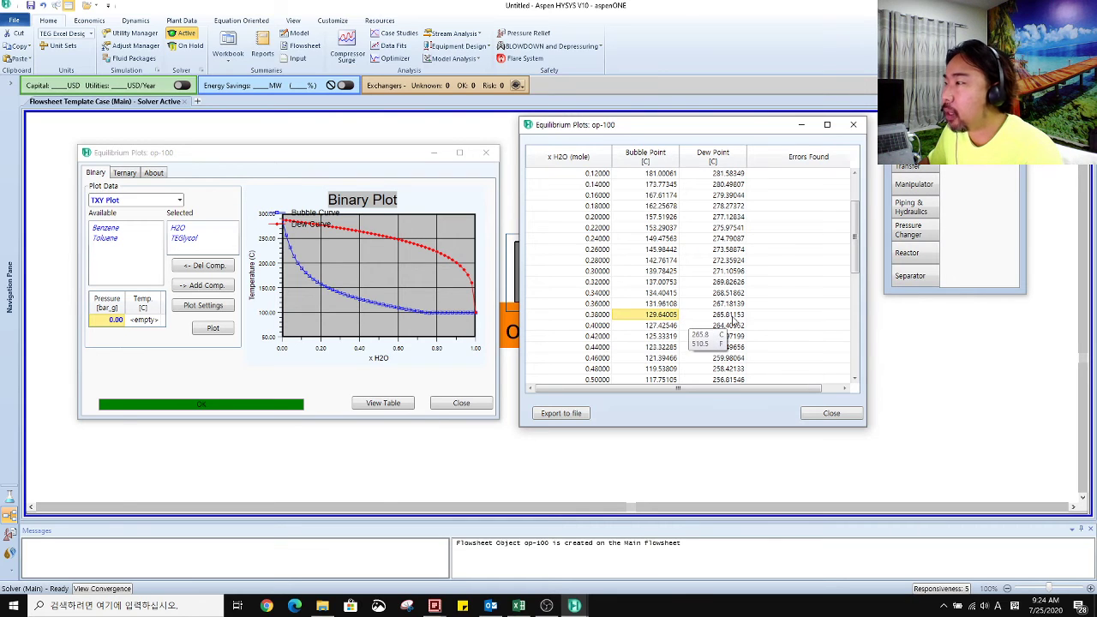
mouse_move(781, 354)
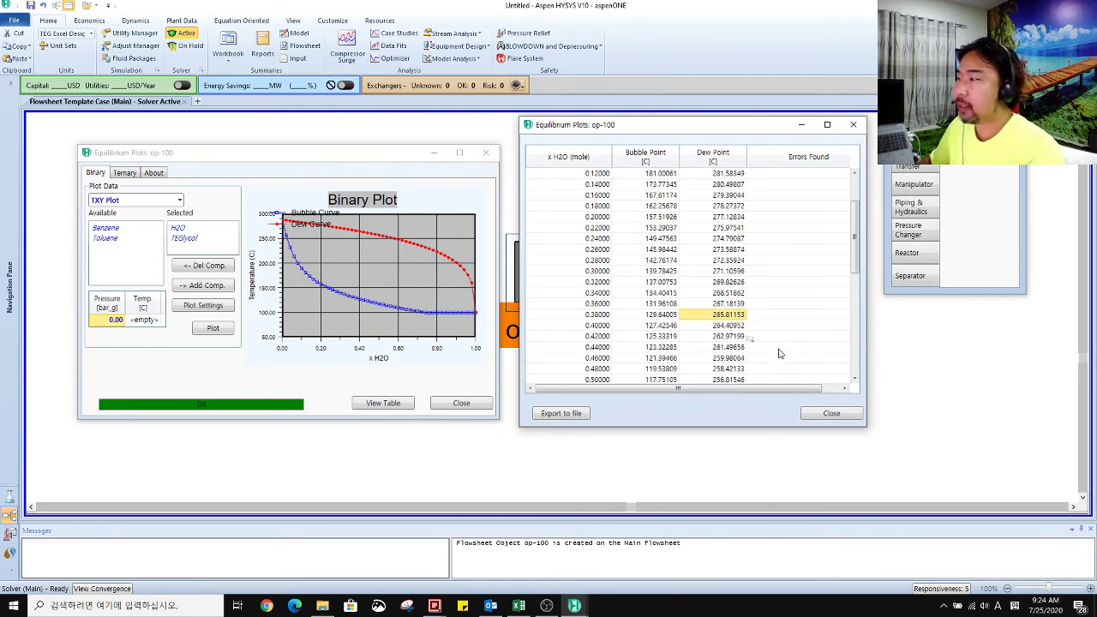
mouse_move(414, 344)
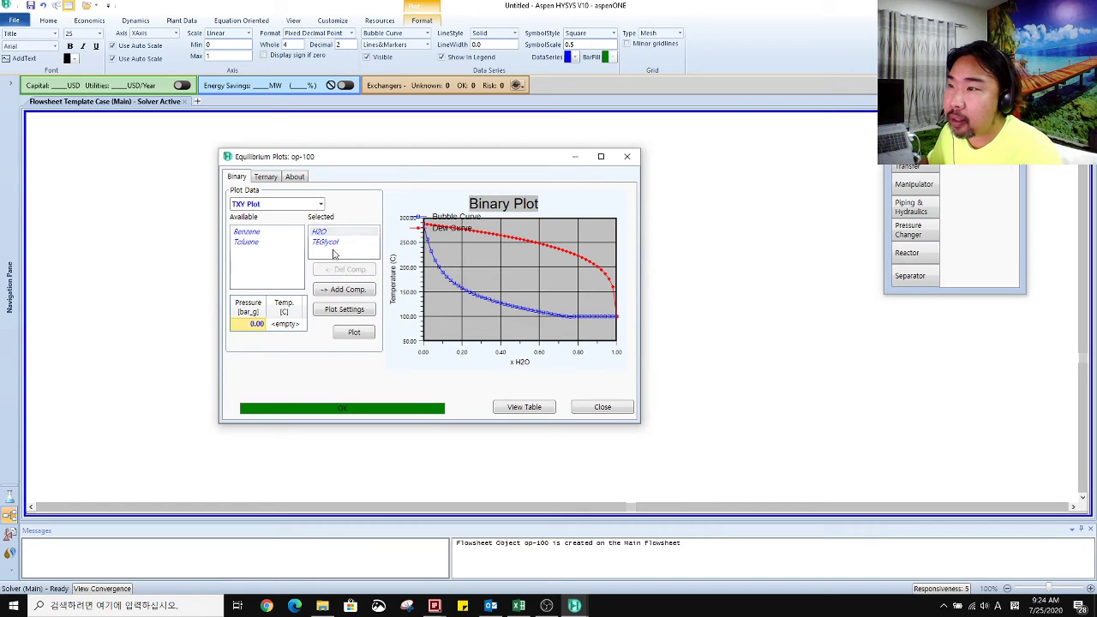
Step: Delete H2O and TEGlycol, add Benzene and Toluene, and replot the Txy diagram
click(345, 269)
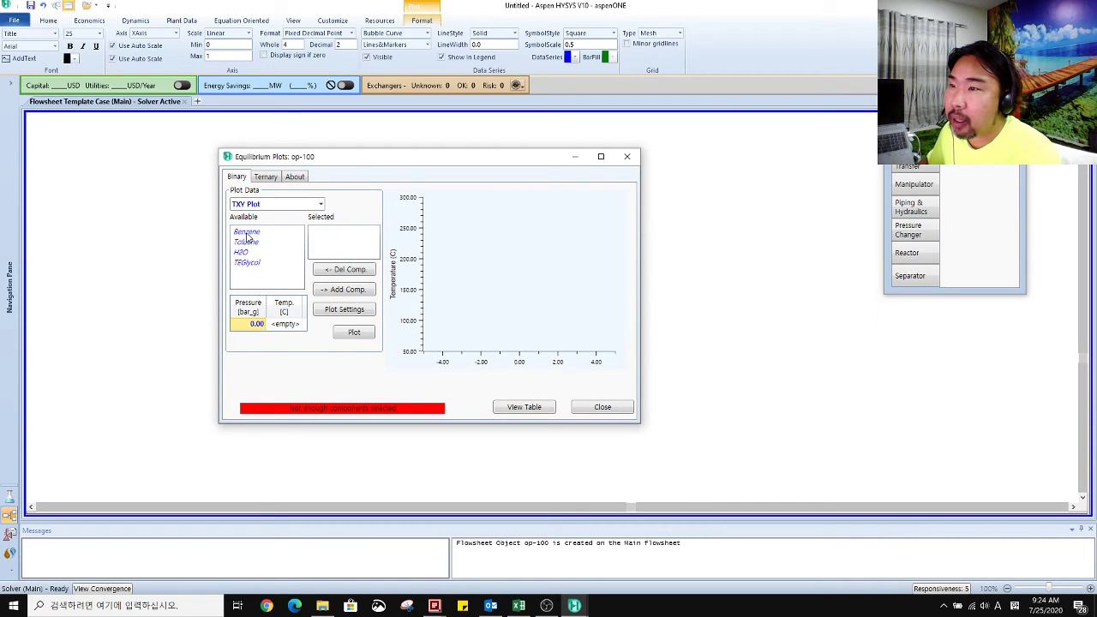
click(344, 289)
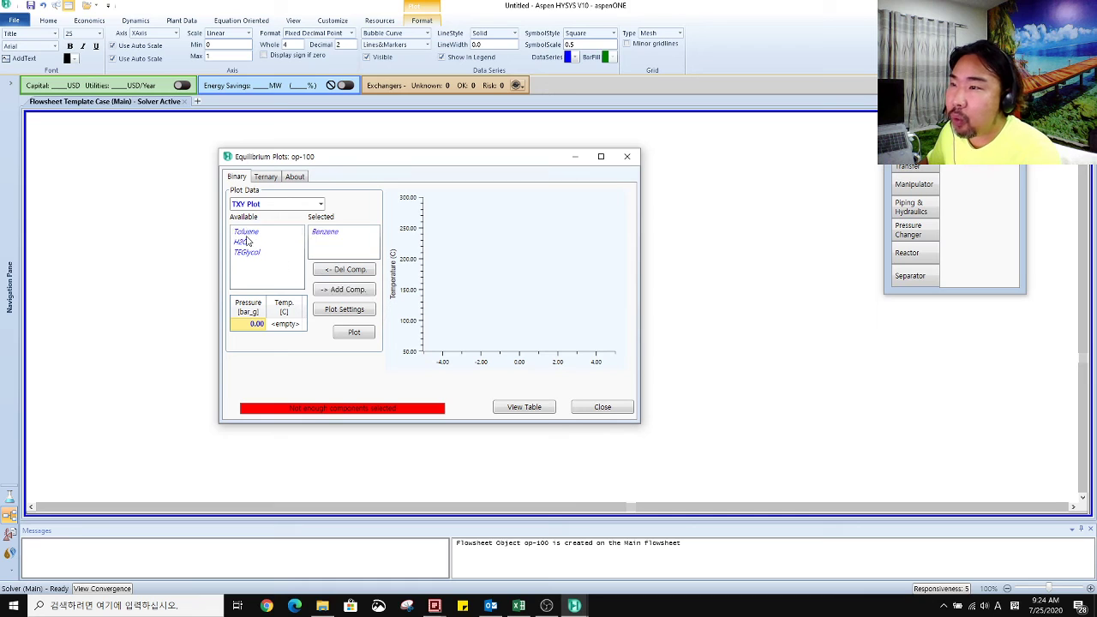
click(344, 289)
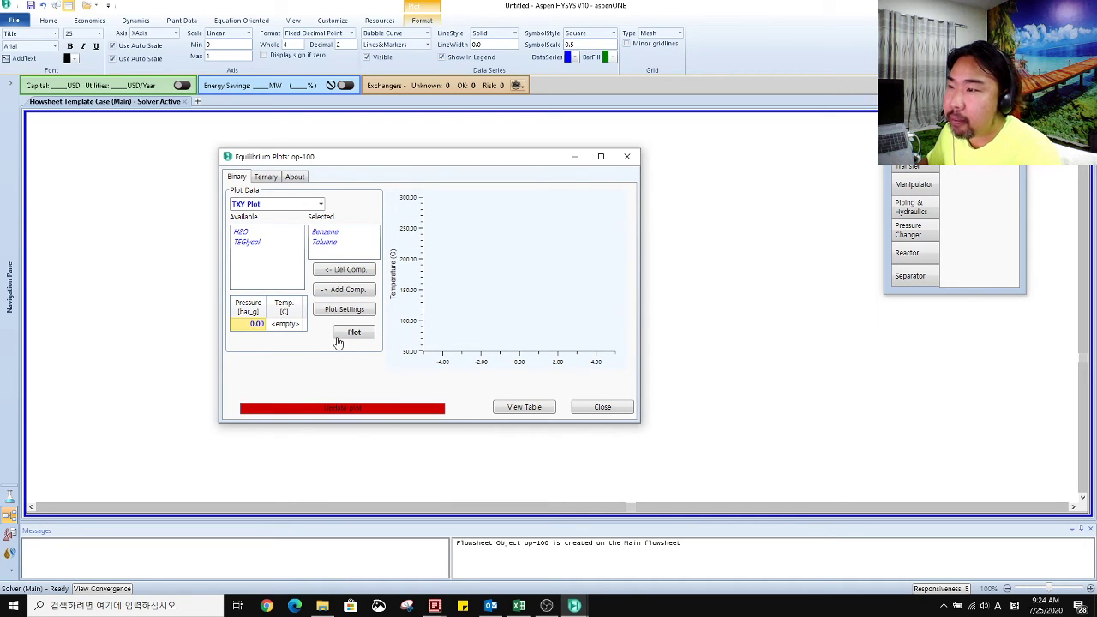
click(354, 332)
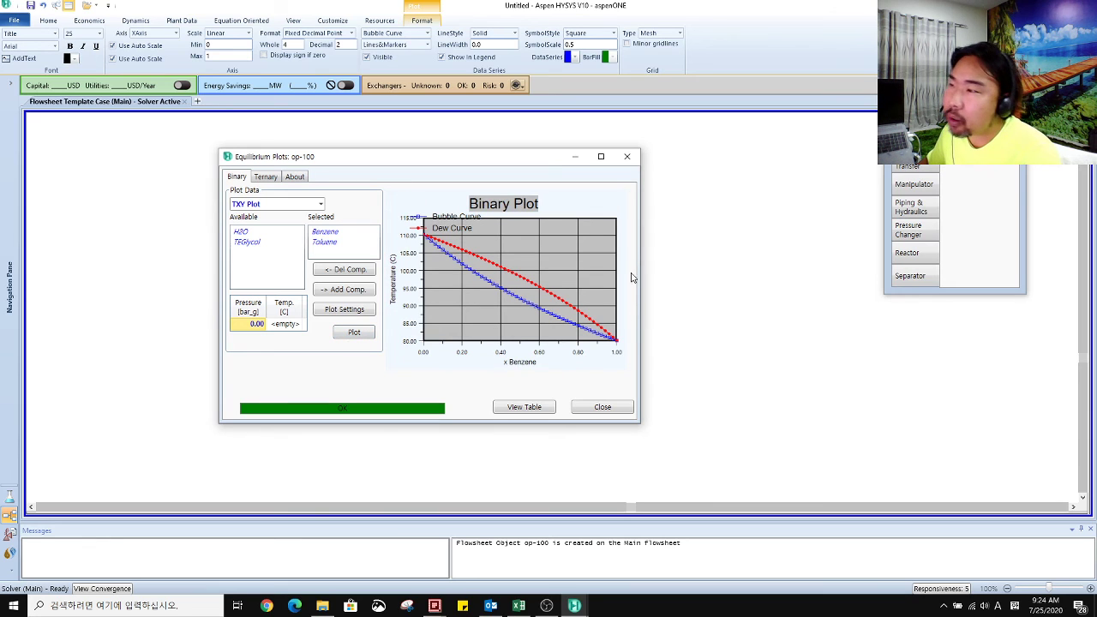
mouse_move(540, 184)
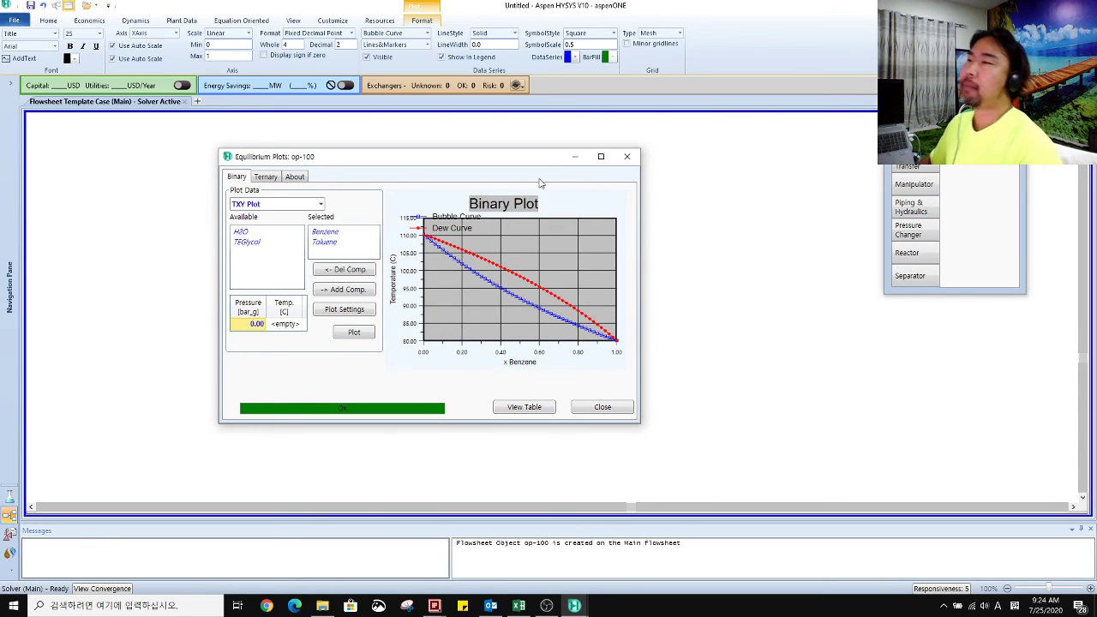
mouse_move(586, 379)
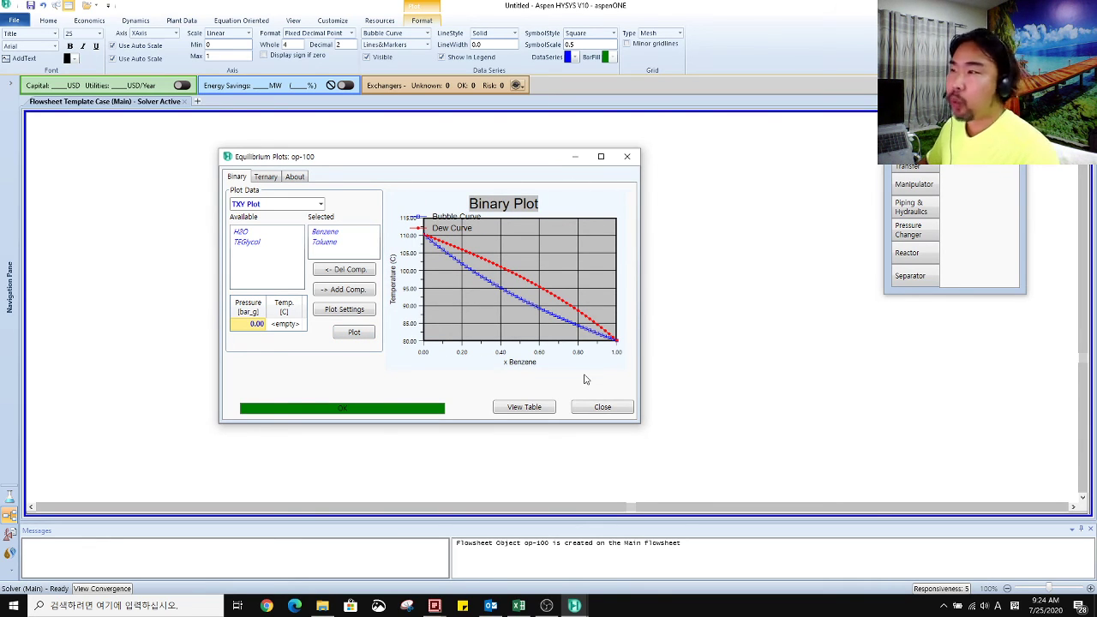
mouse_move(647, 320)
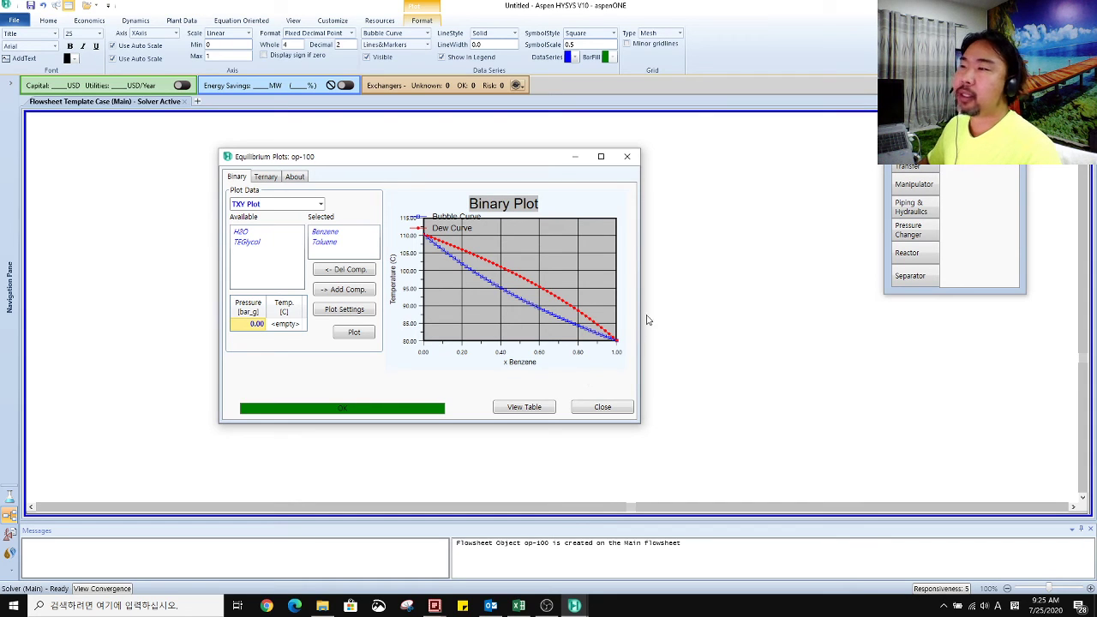
mouse_move(464, 381)
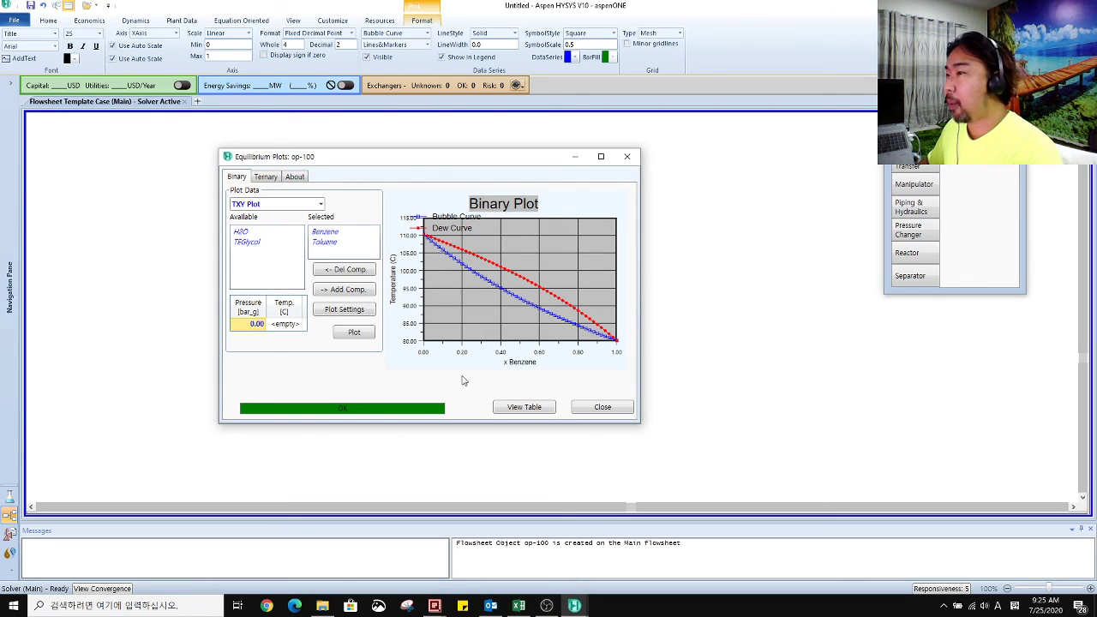
mouse_move(484, 401)
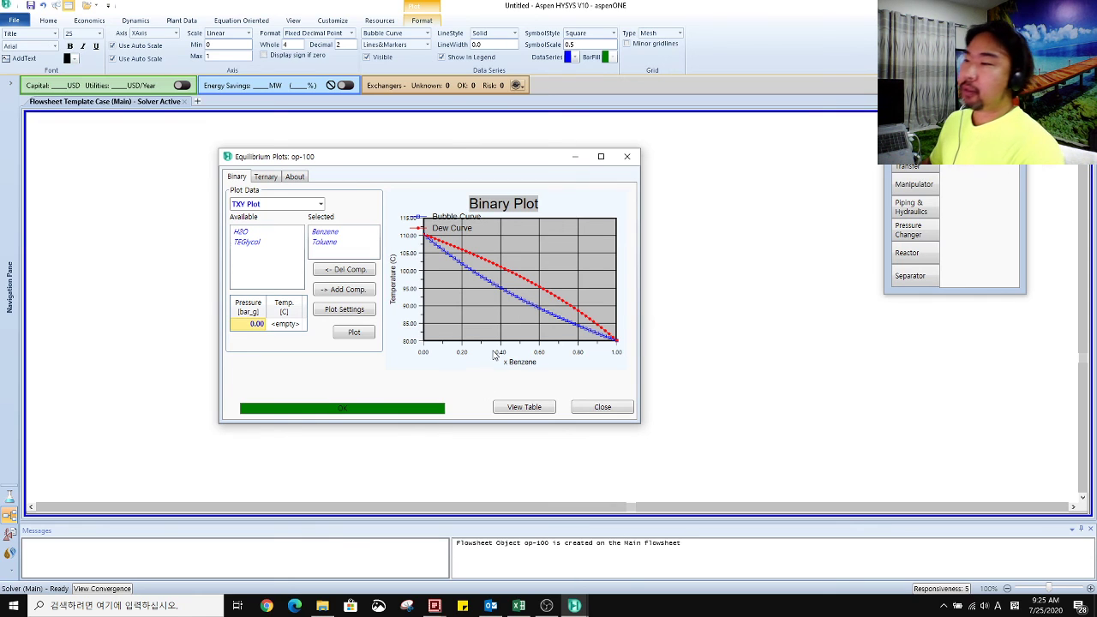
mouse_move(481, 362)
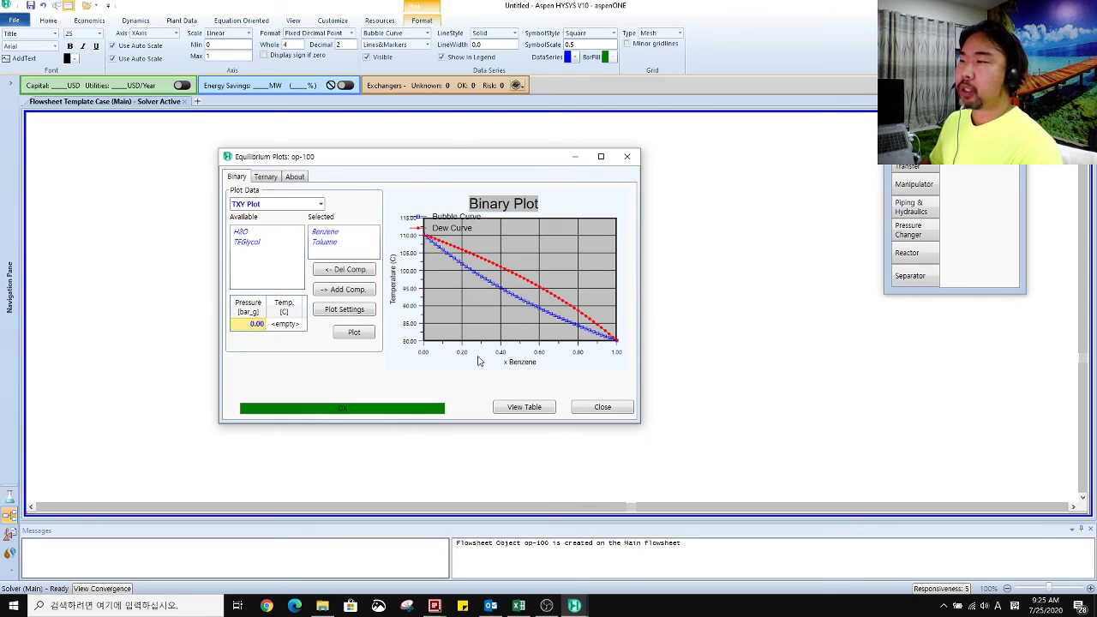